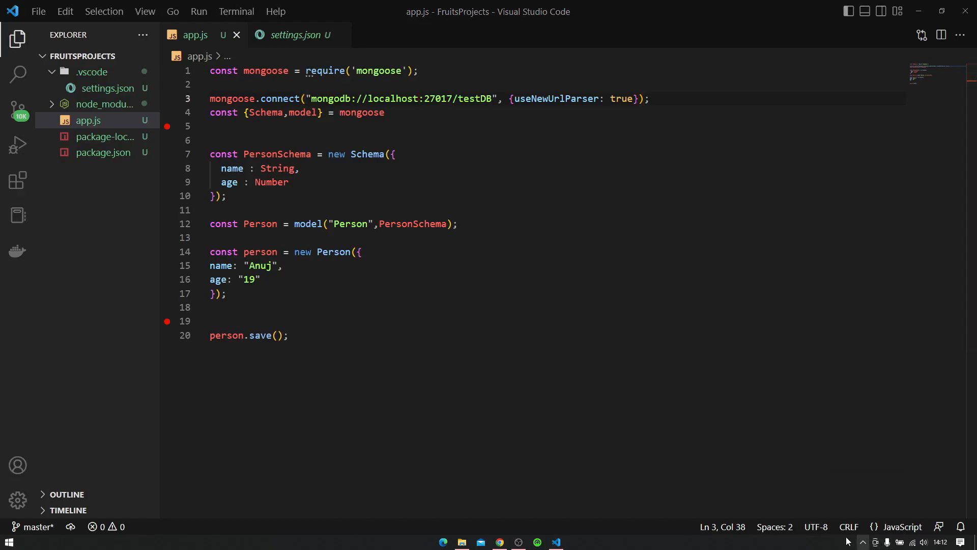
mouse_move(548, 99)
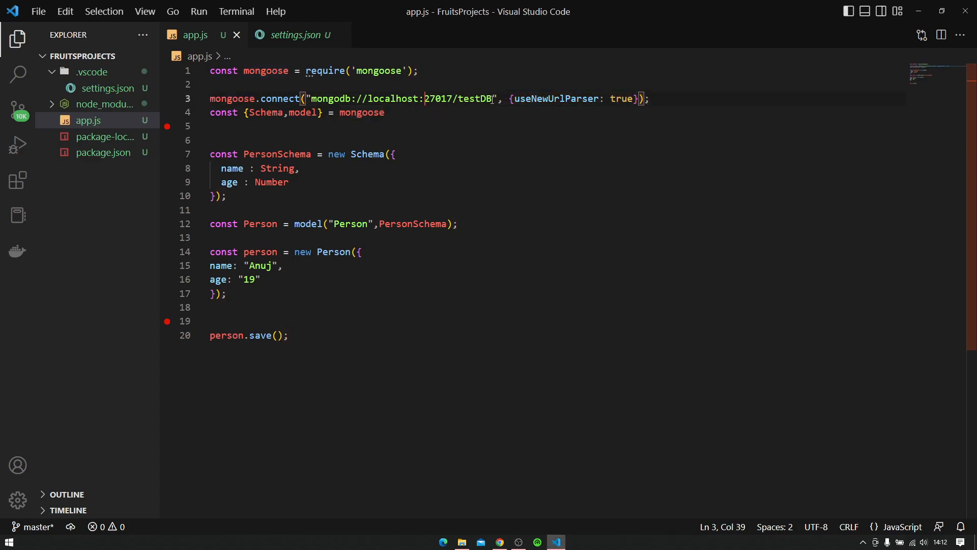
Review app.js: the testDB connection with useNewUrlParser, mongoose destructuring, PersonSchema name/age fields and the save call.
double_click(475, 99)
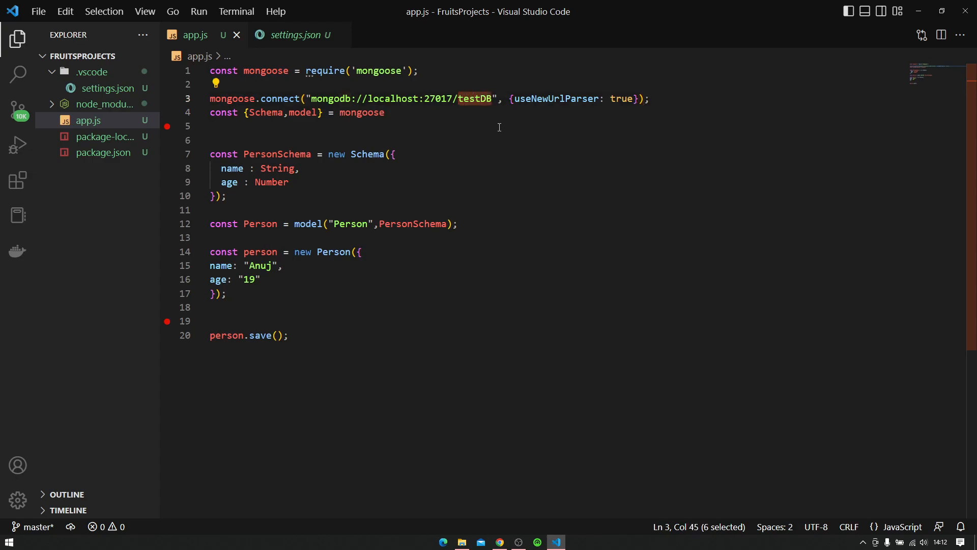
drag(515, 98, 639, 98)
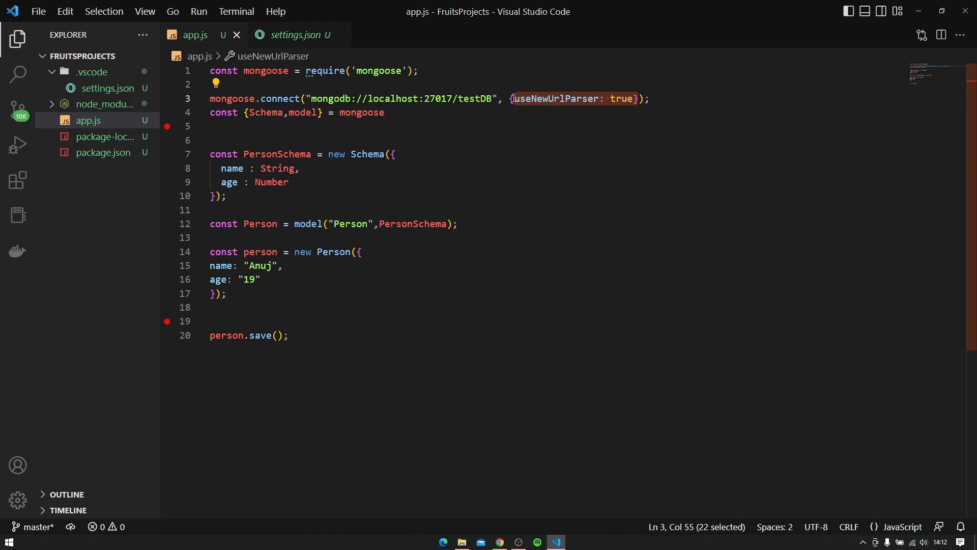
click(386, 113)
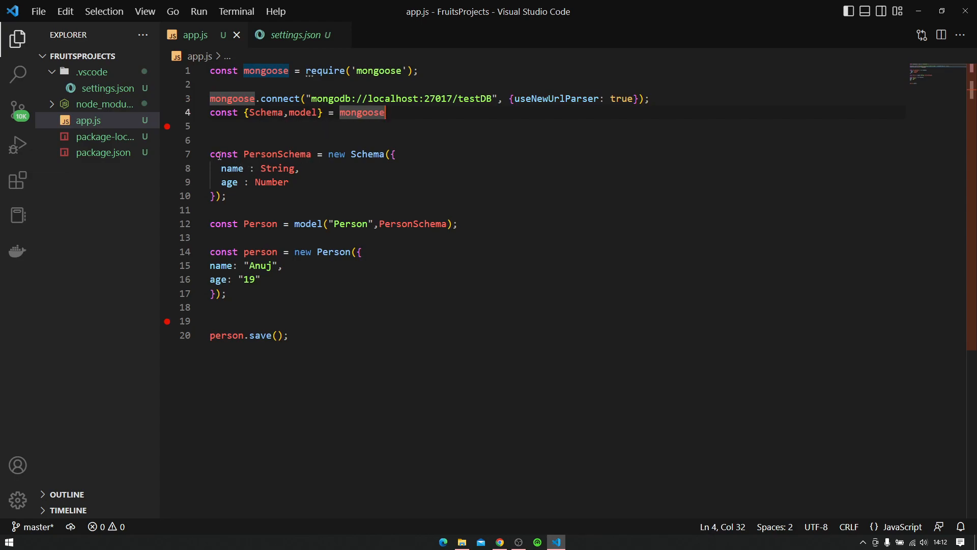
click(315, 153)
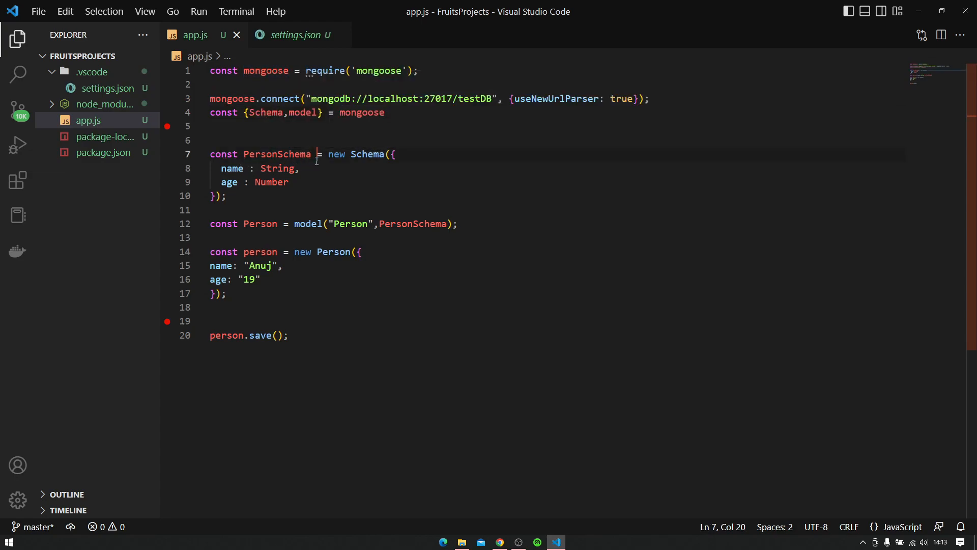
drag(217, 168, 288, 182)
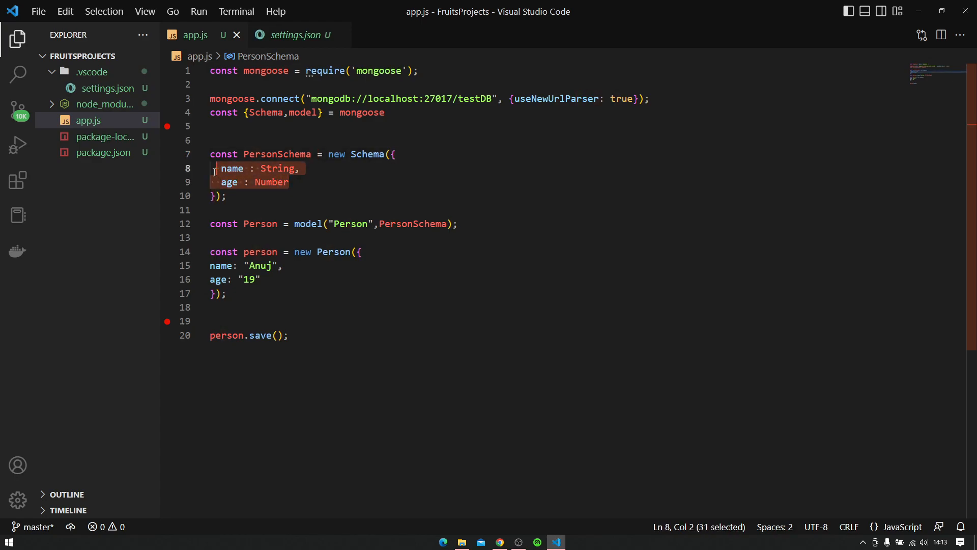
click(311, 271)
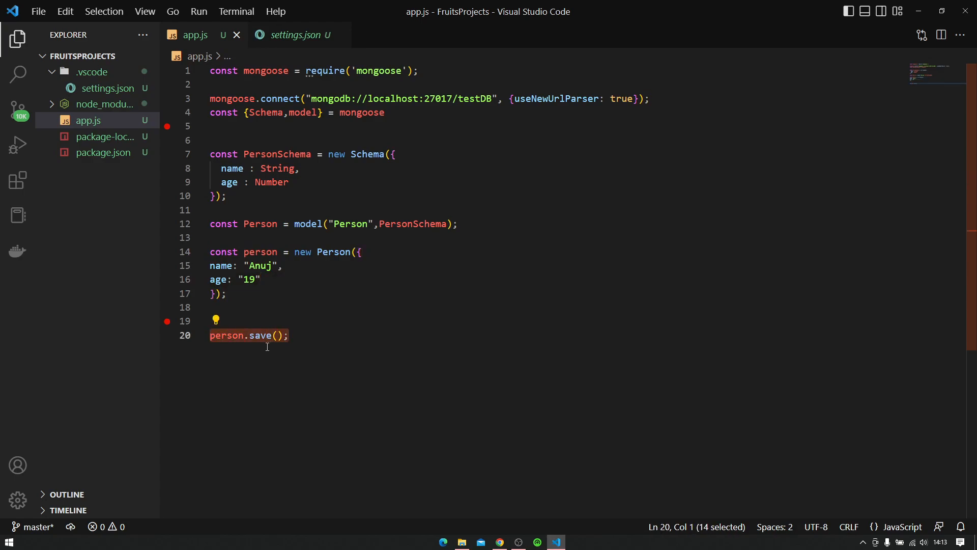
click(288, 334)
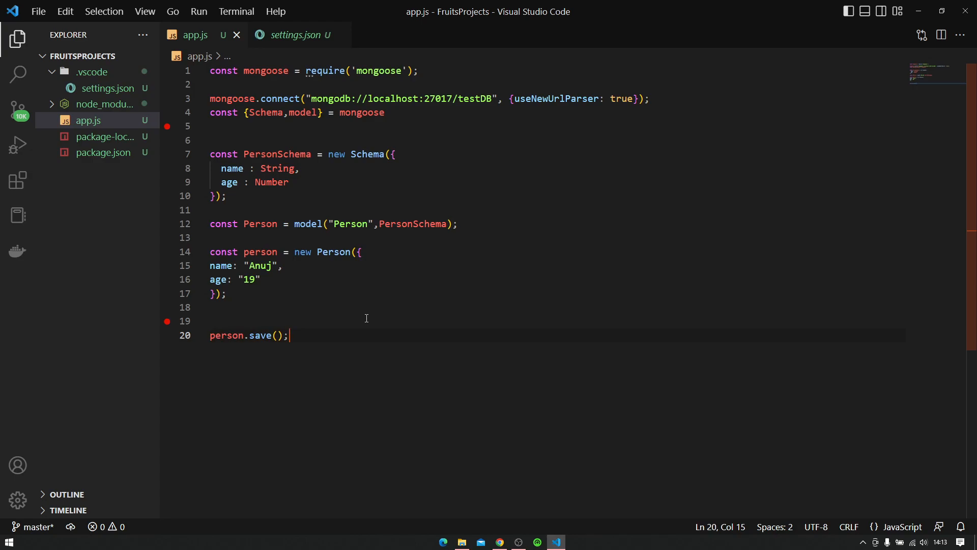
mouse_move(748, 231)
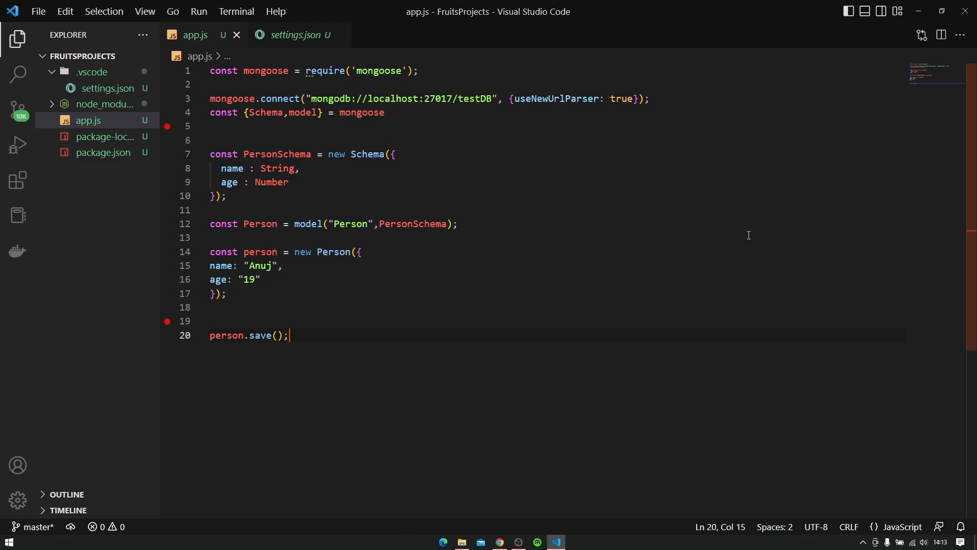
mouse_move(680, 487)
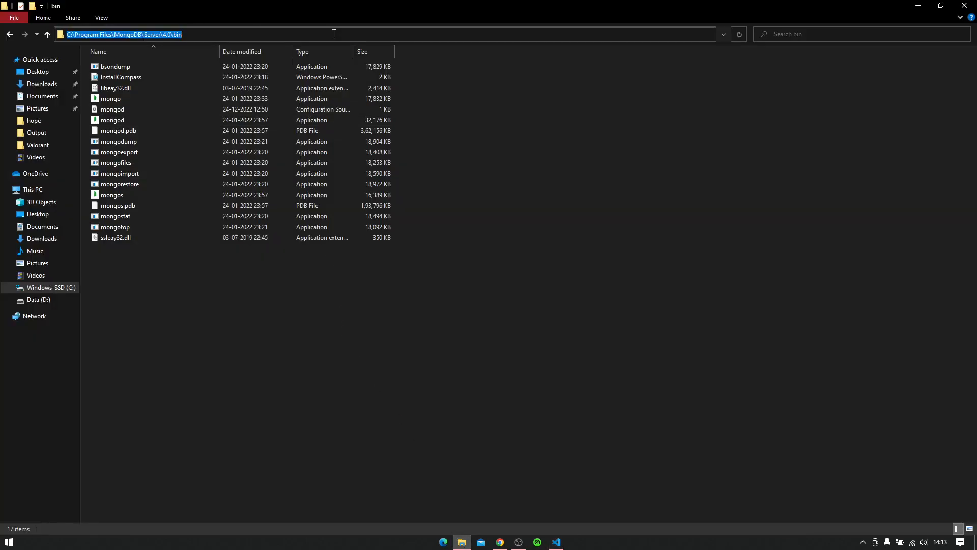
Start a new Git Bash terminal session in the FruitsProjects folder via Terminal > New Terminal.
click(112, 120)
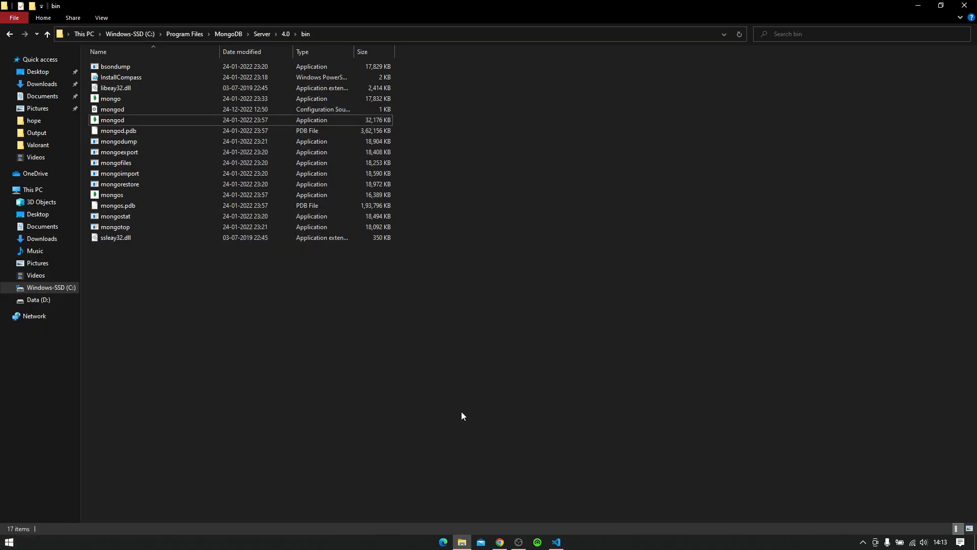
text(gi)
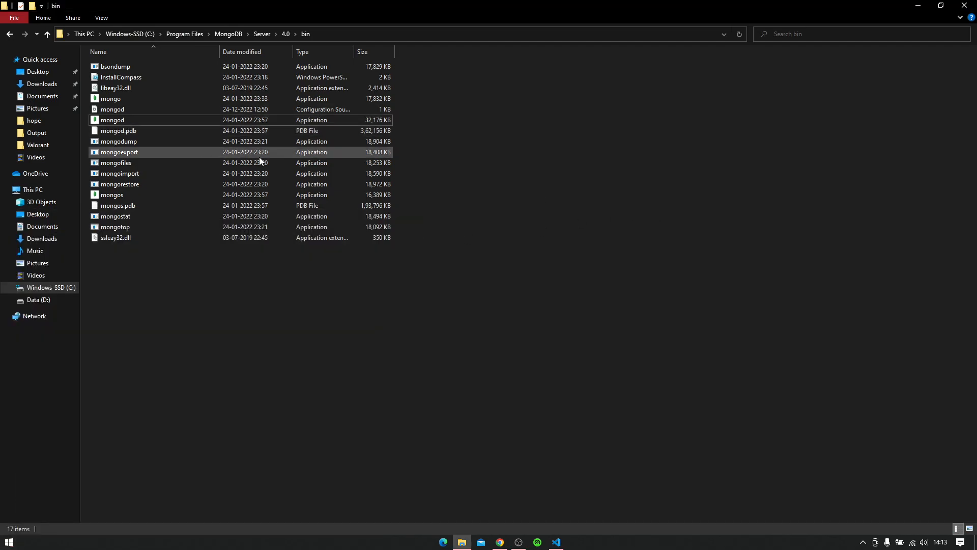
click(555, 541)
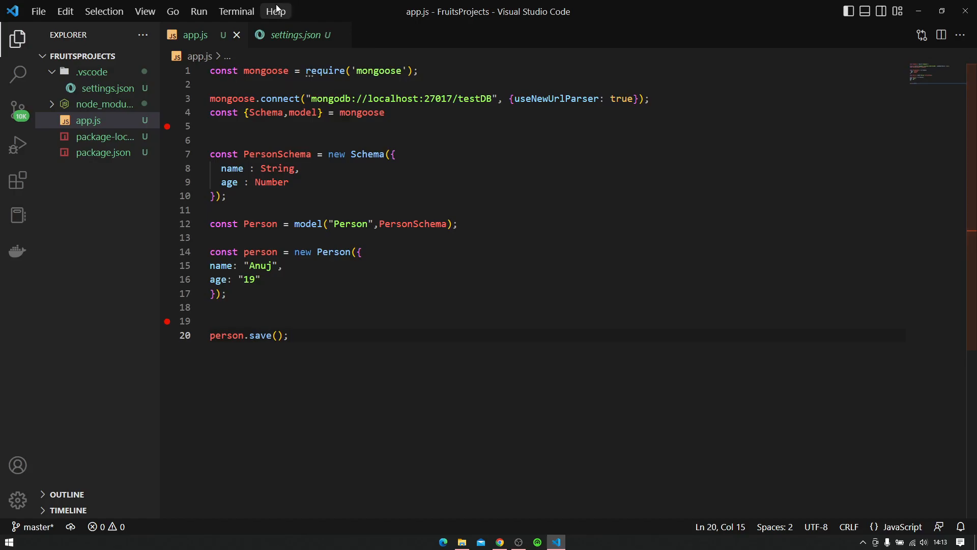
click(236, 11)
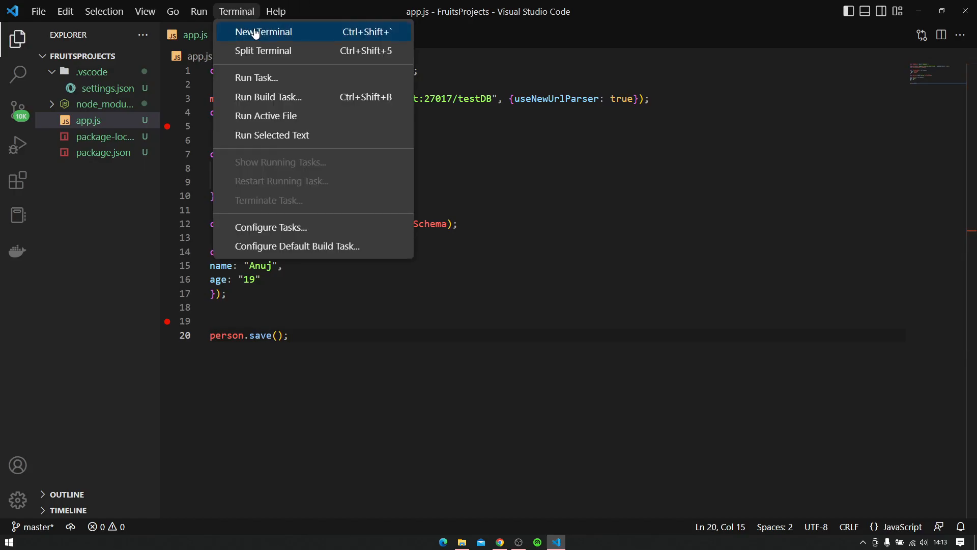
click(263, 32)
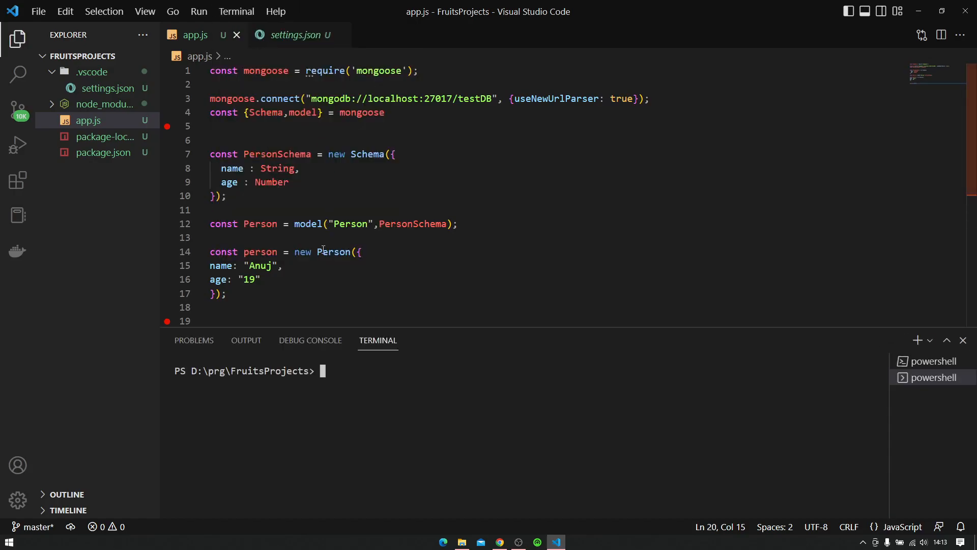
text(m)
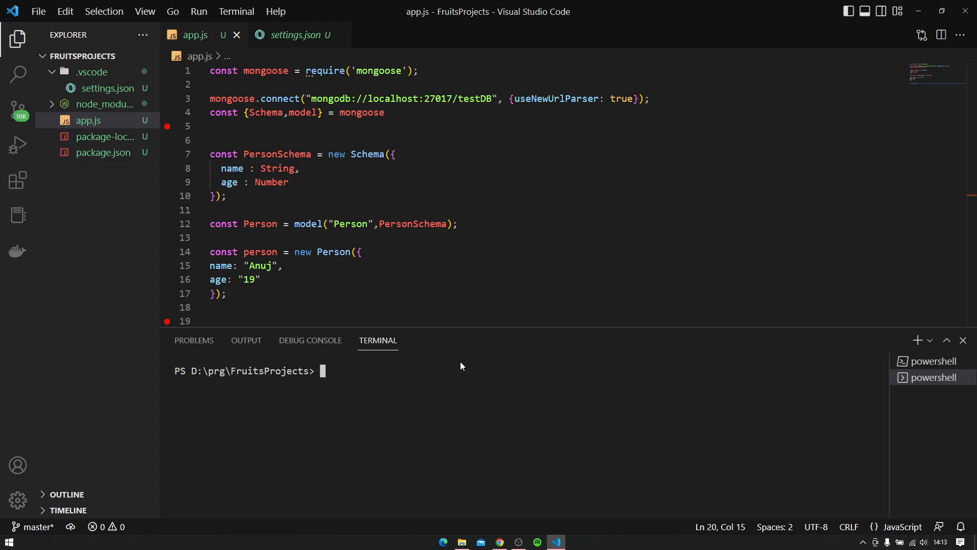
click(929, 340)
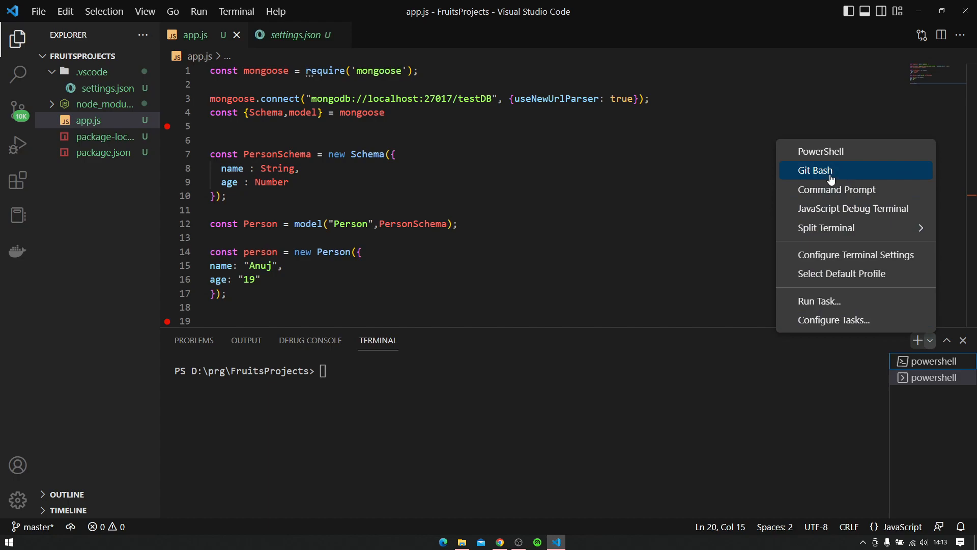
click(814, 170)
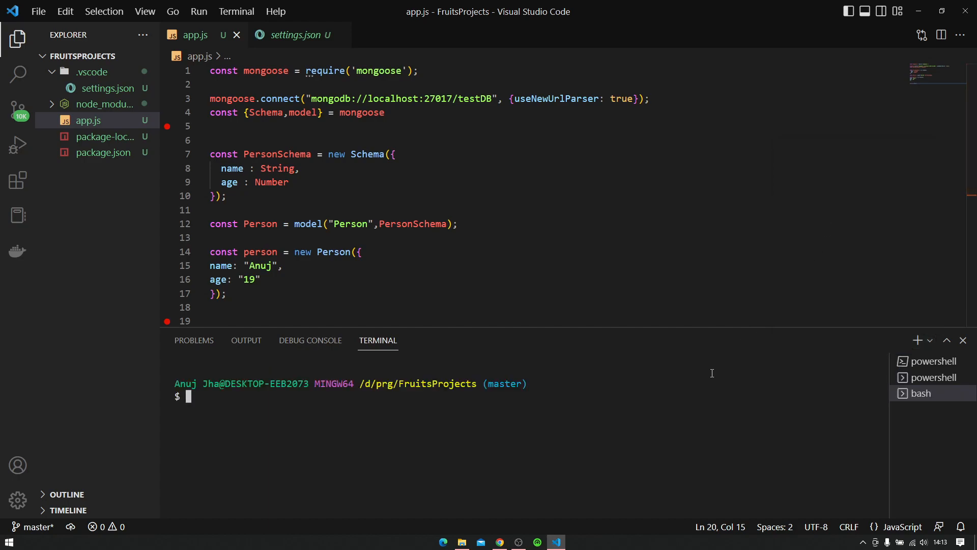
Run mongod in the bash terminal (it exits with code 100) and kill that bash session.
text(mong)
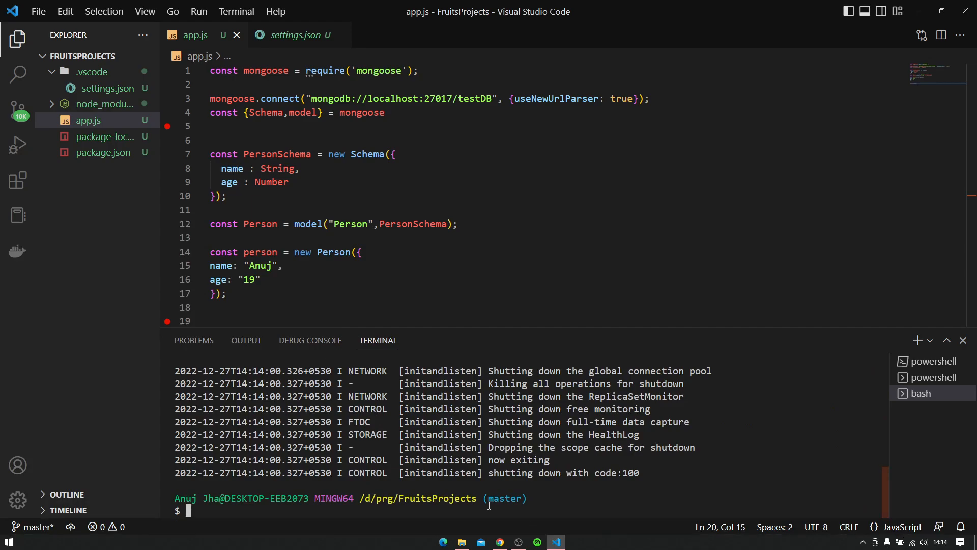
text(mon)
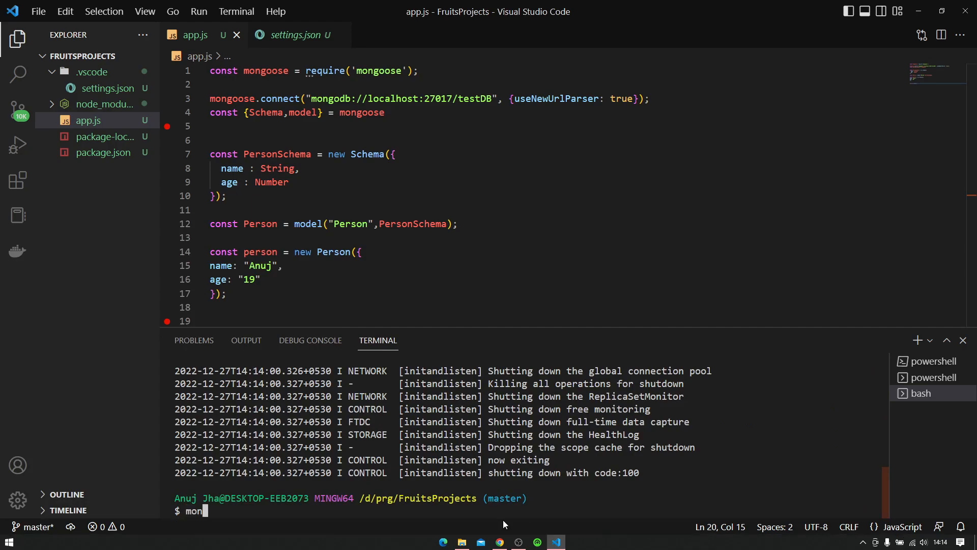
text(god)
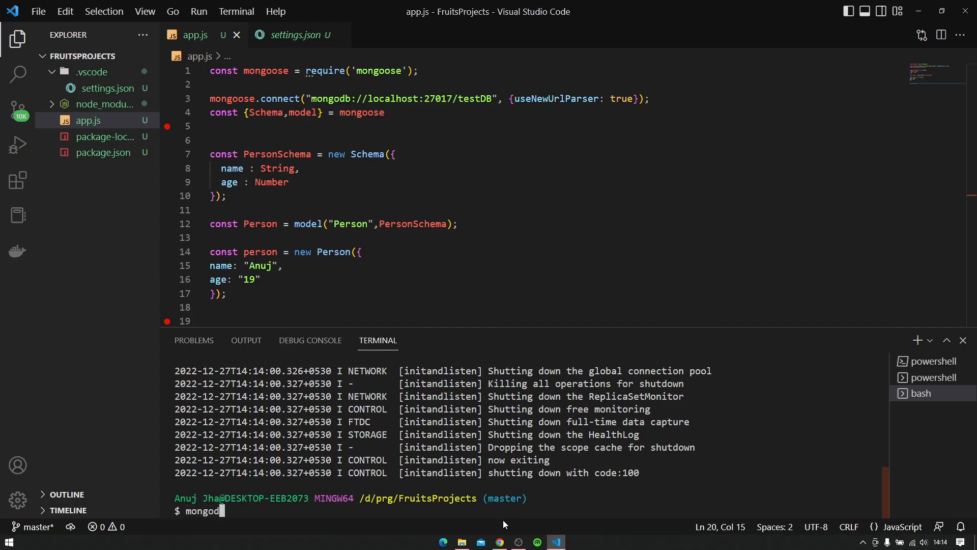
click(916, 340)
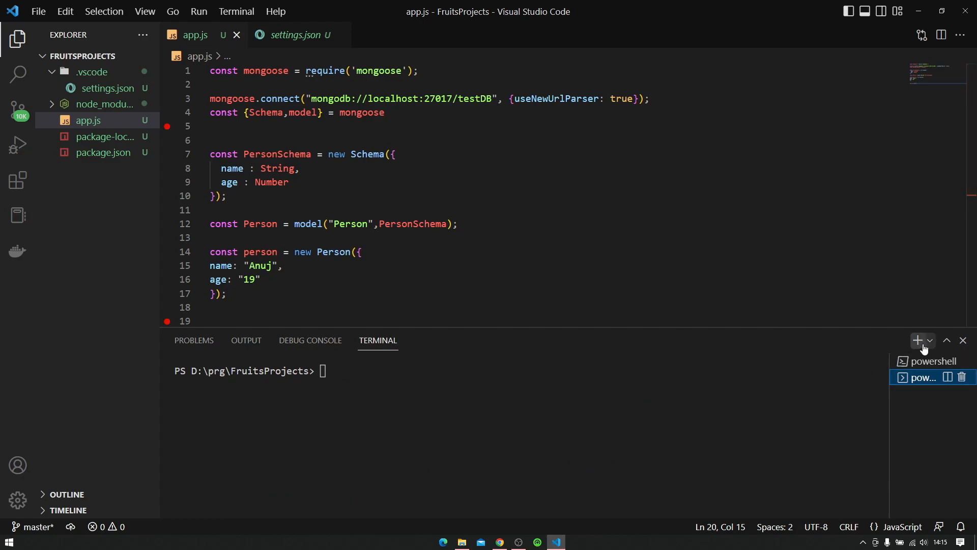
In a fresh Git Bash terminal, cd ~ and run mongod so it waits for connections on port 27017.
click(929, 340)
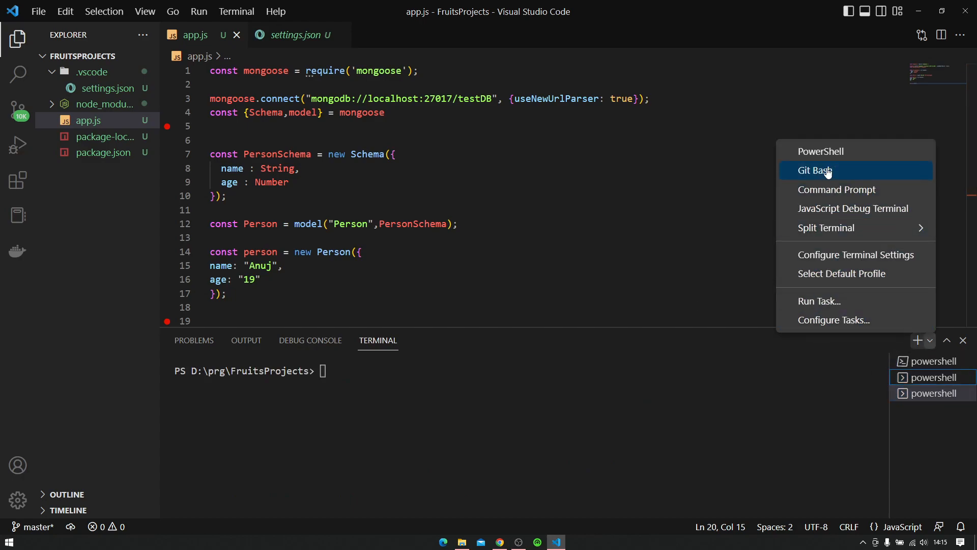
click(813, 170)
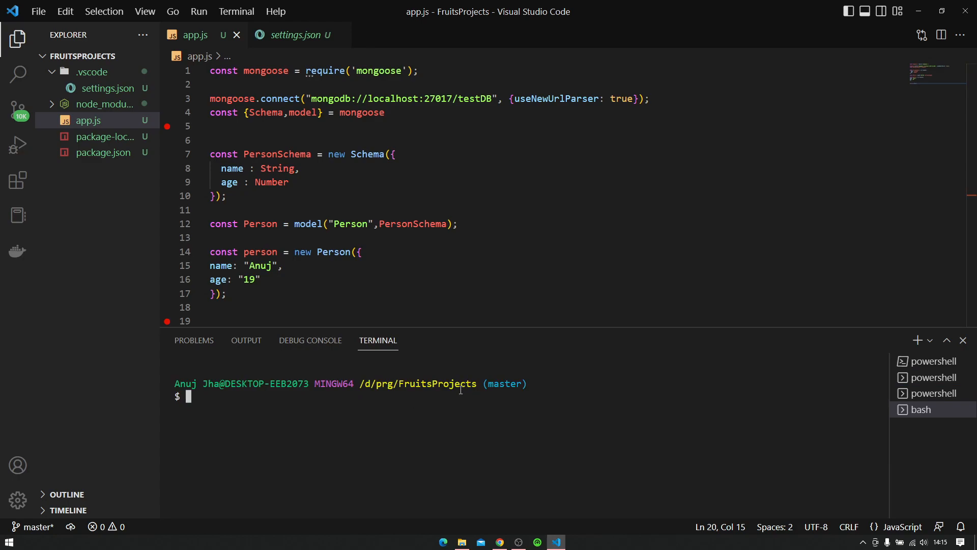
text(cd)
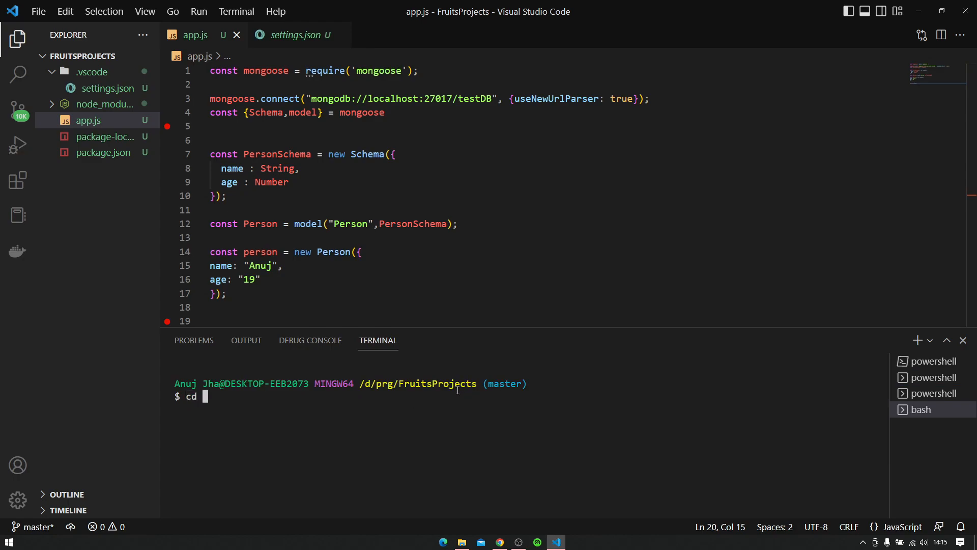
text(~)
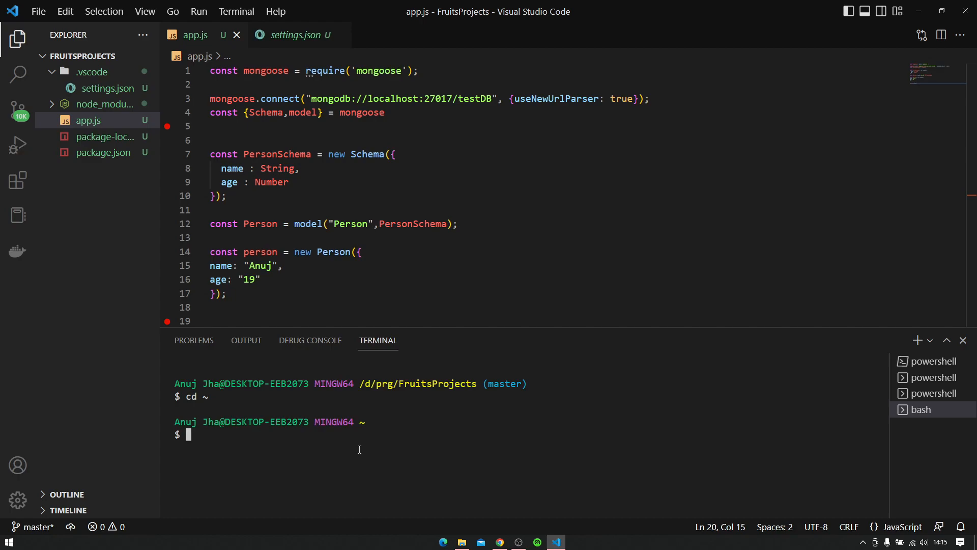
text(mongo)
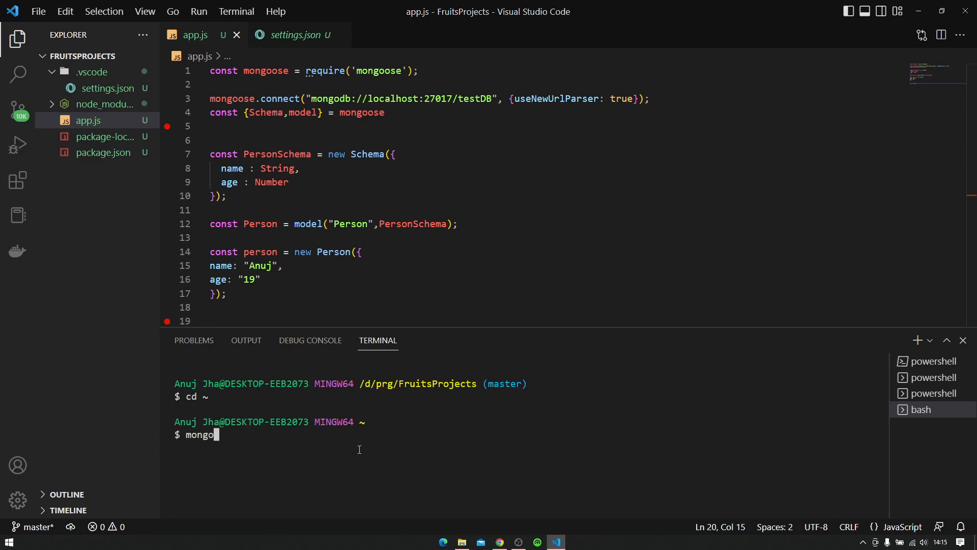
mouse_move(540, 395)
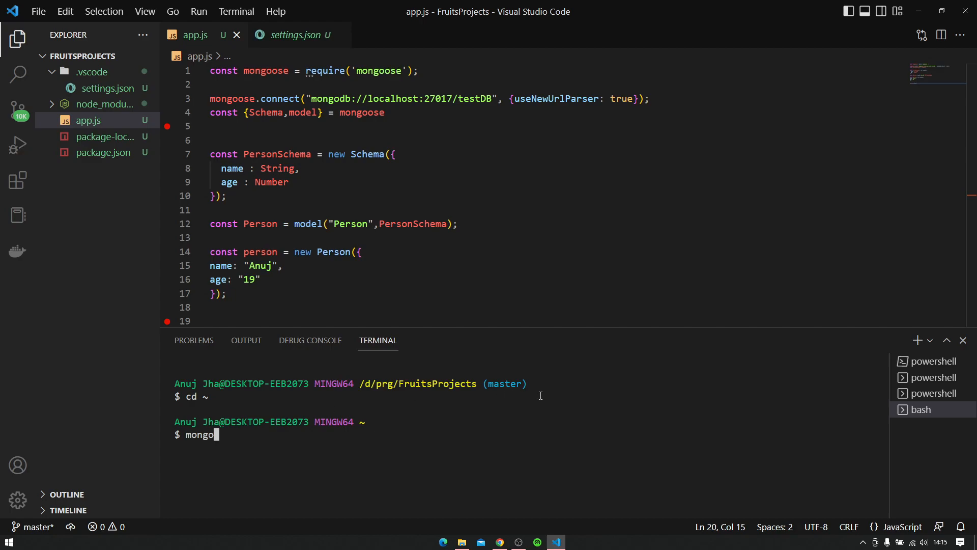
text(d)
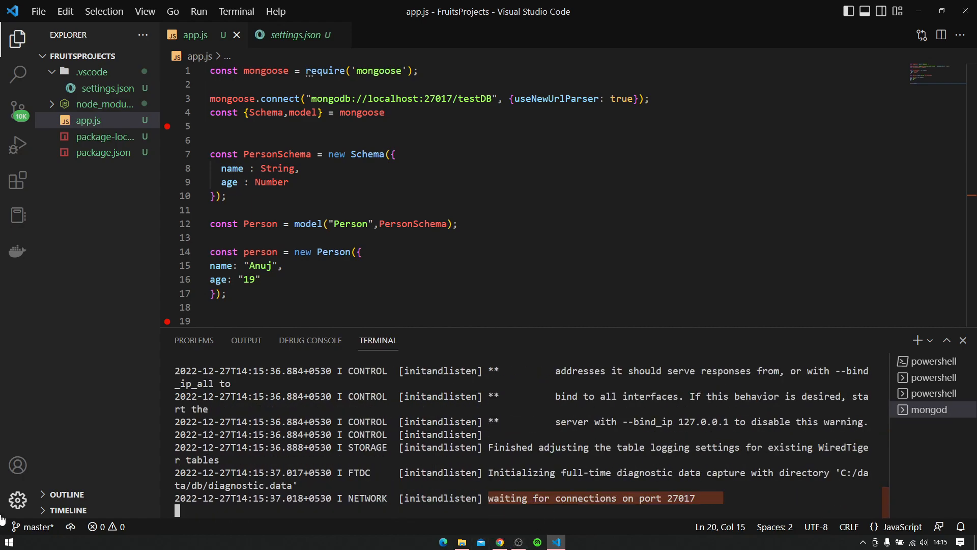
Add person.save() to app.js and run node app.js in a new terminal, hitting a people.insertOne() buffering timeout.
click(10, 541)
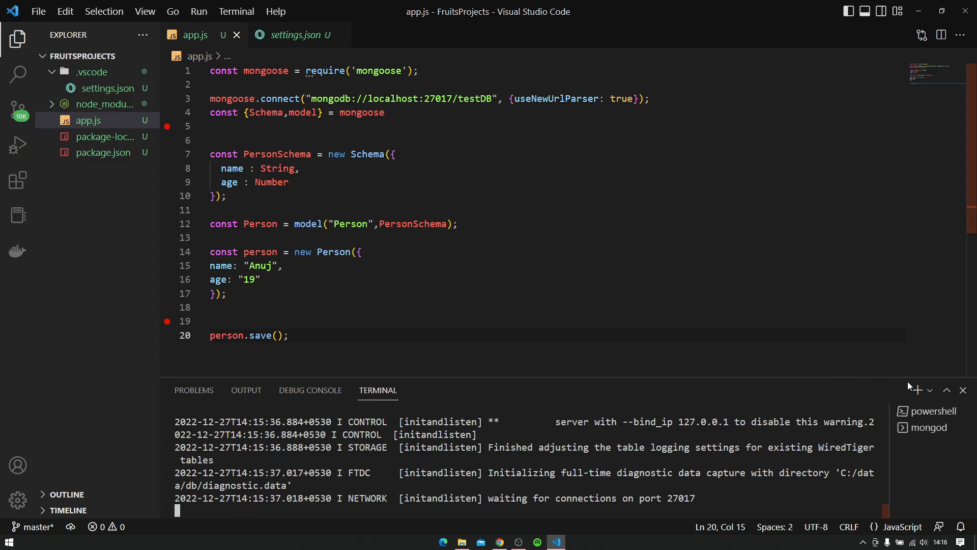
click(930, 390)
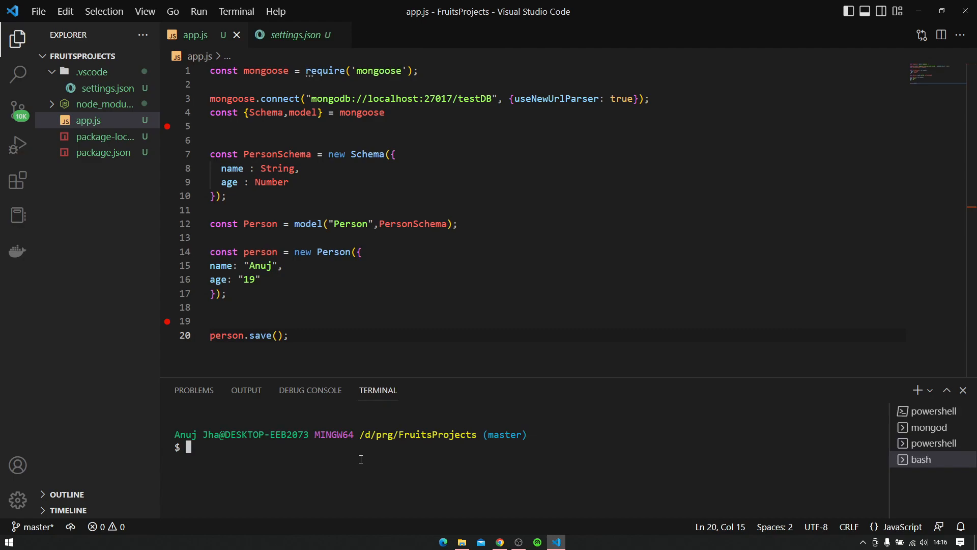
text(node app)
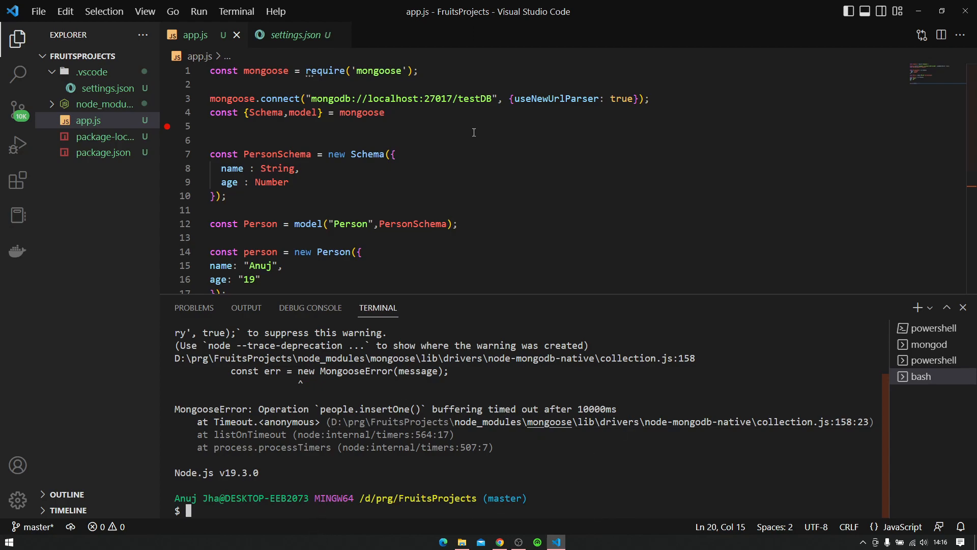
Replace localhost with 127.0.0.1 in the mongoose connection string, save, and rerun node app.js.
double_click(393, 98)
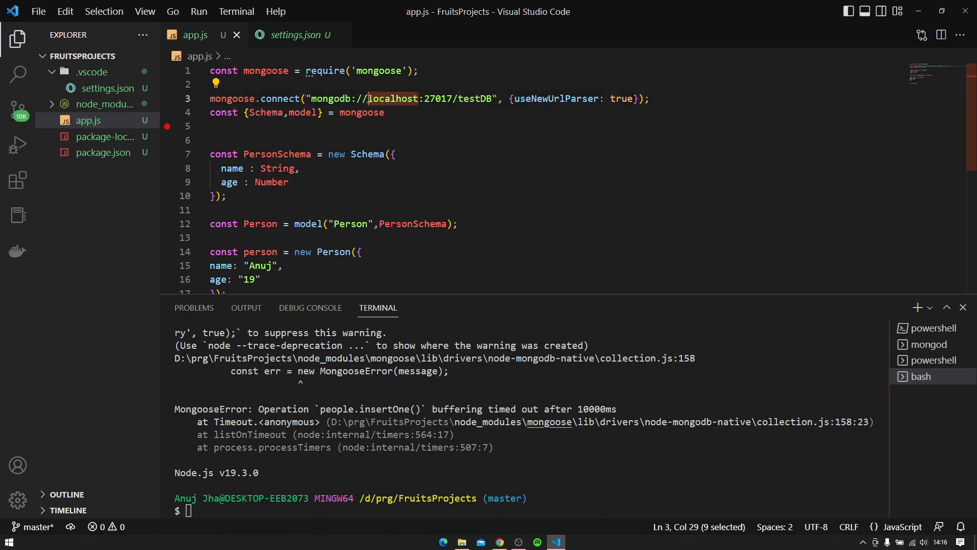
text(127.0.0.1)
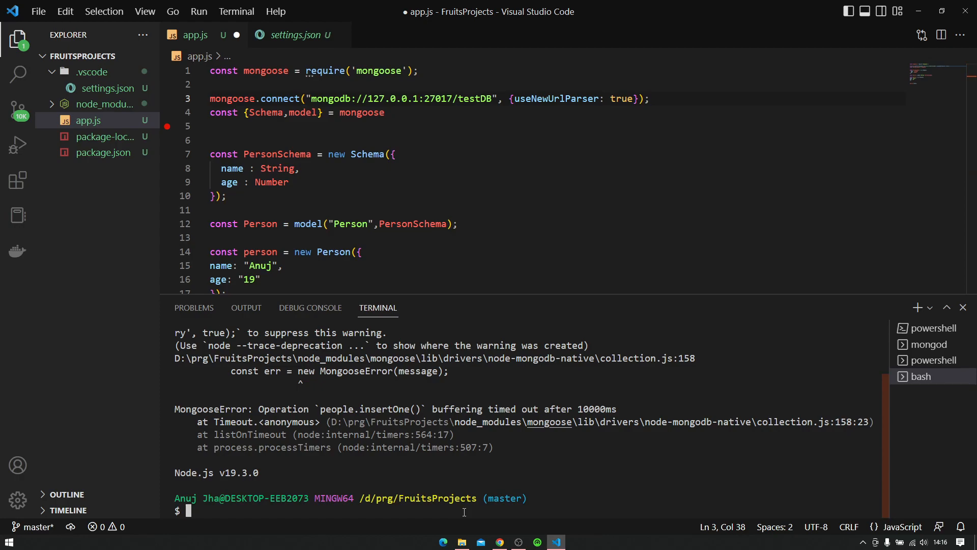
text(node app.js)
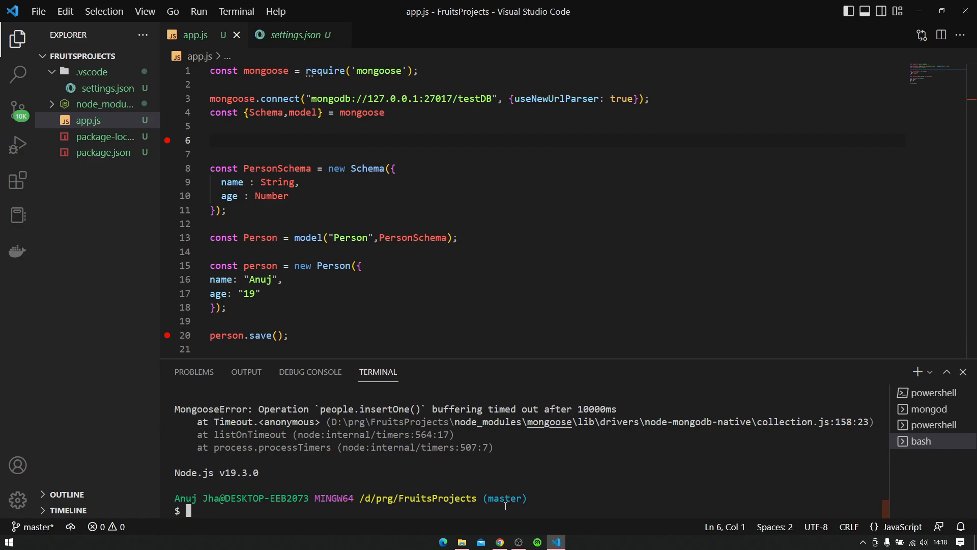
Clear the terminal and rerun node app.js, which now prints only a strictQuery warning; start another terminal.
text(clear)
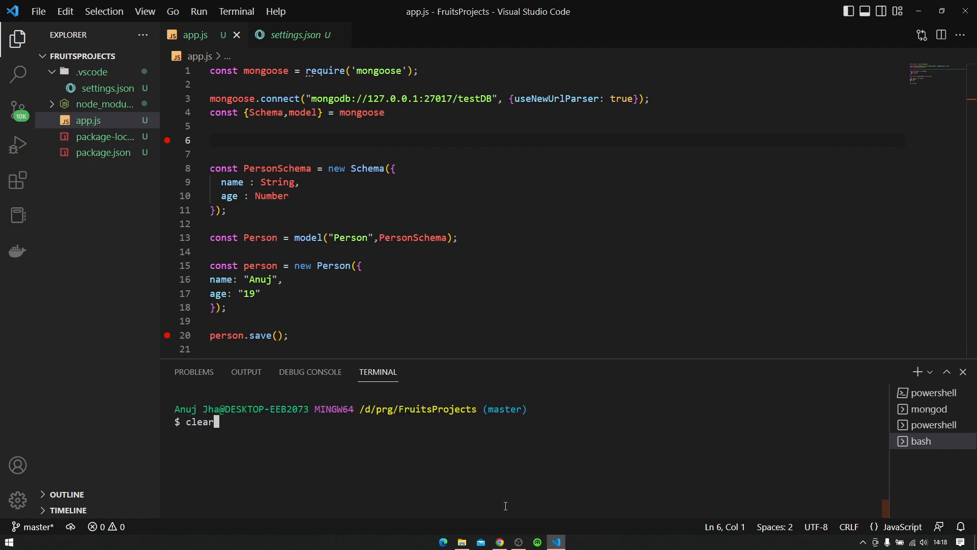
text(node app.js)
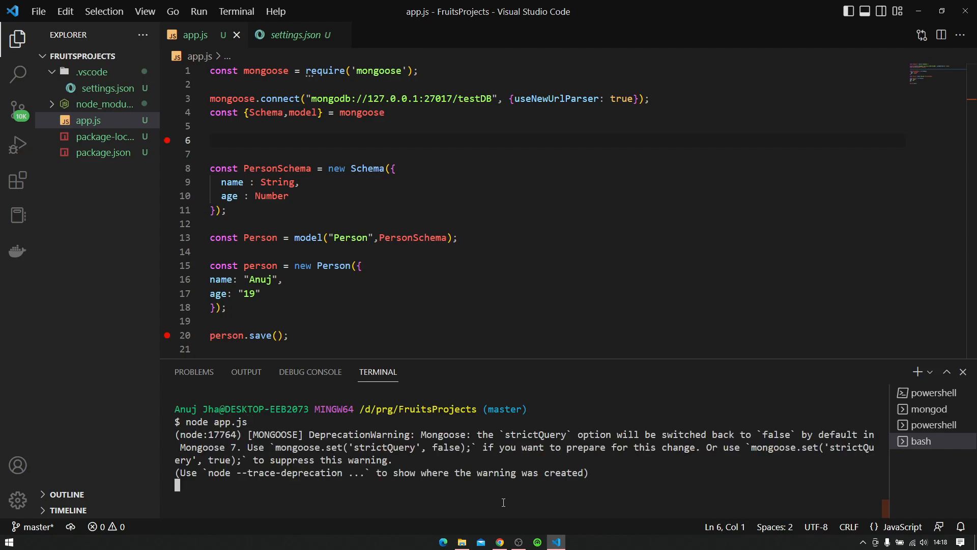
mouse_move(506, 496)
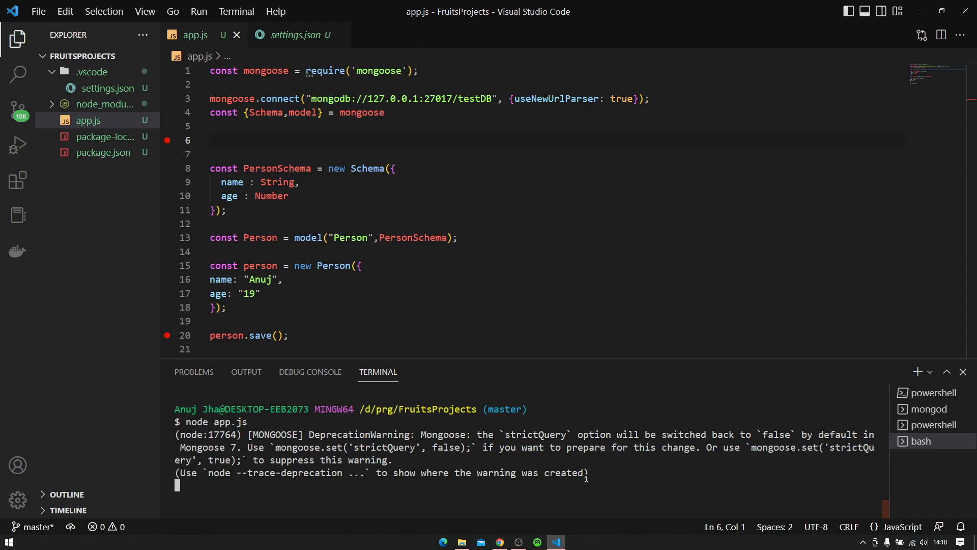
mouse_move(560, 448)
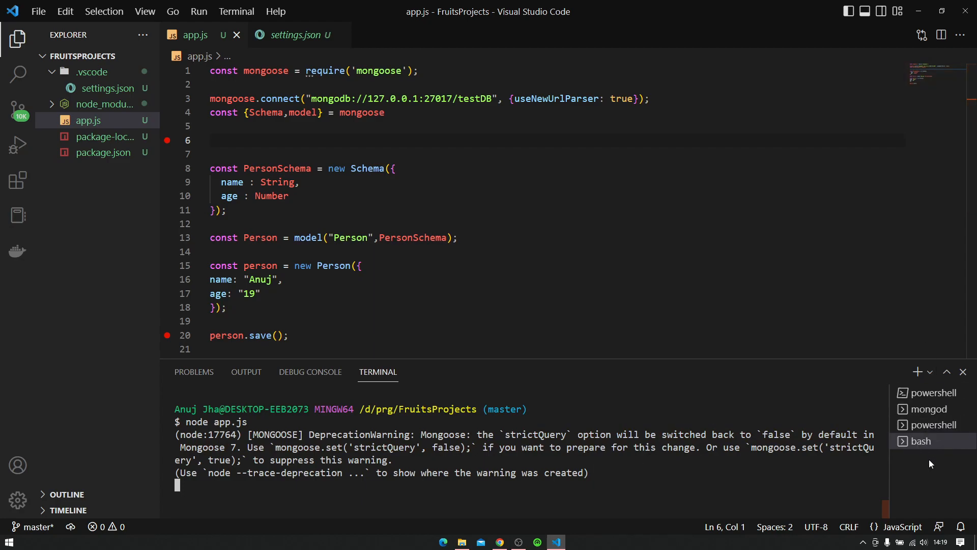
click(917, 372)
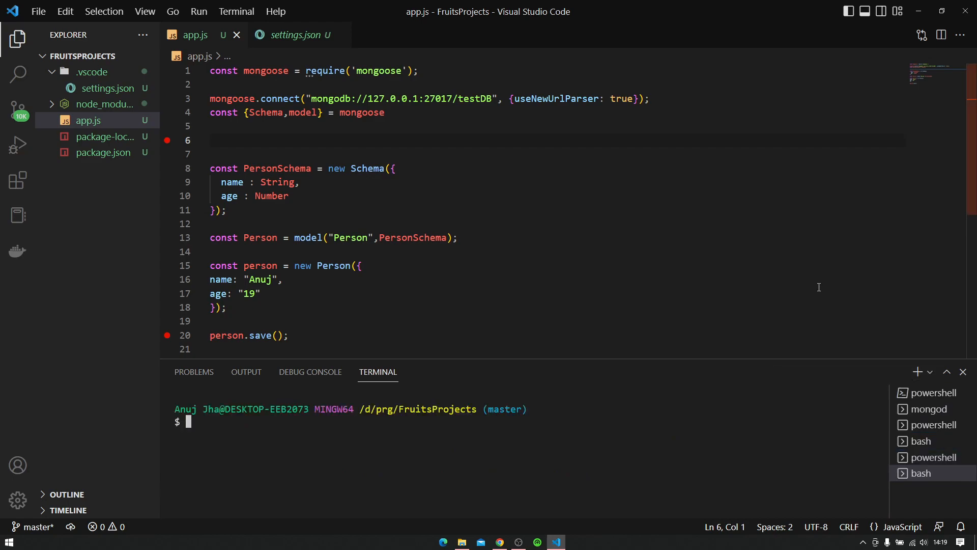
In the mongo shell run show dbs, use testDB and show collections to find the people collection.
text(mong)
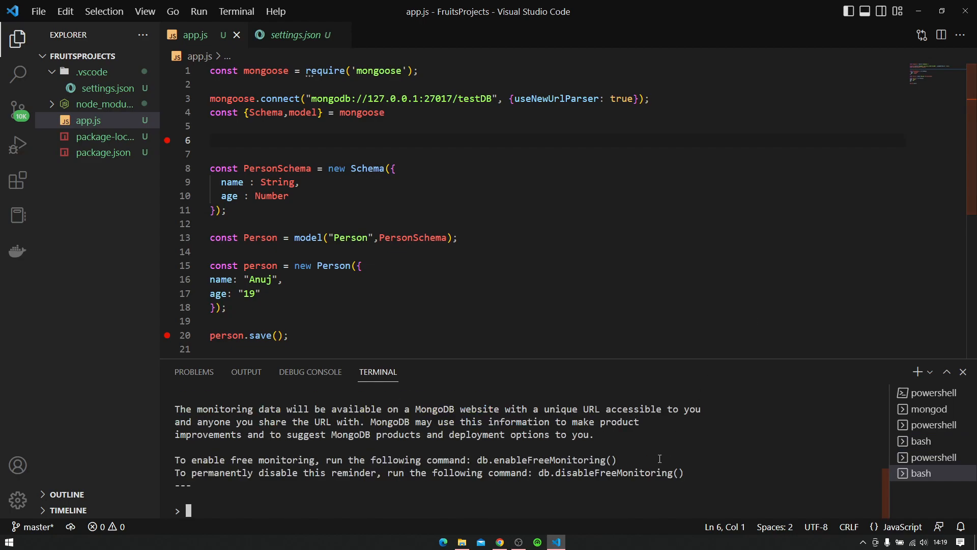
text(show dbs)
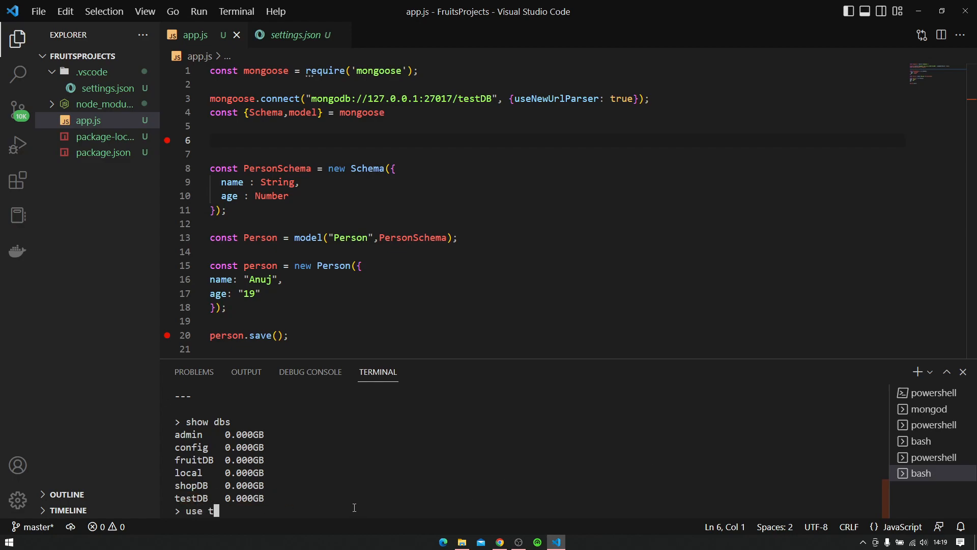
text(estDB)
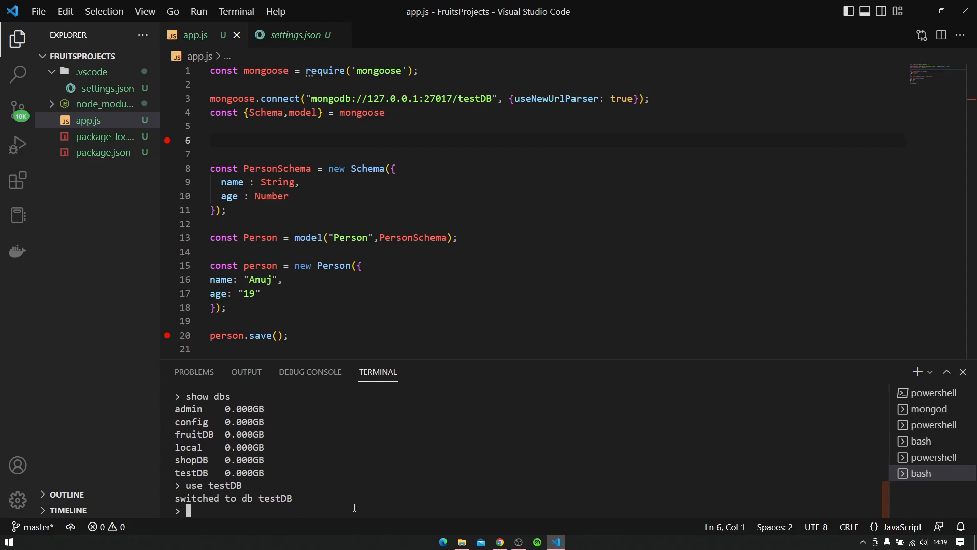
text(show)
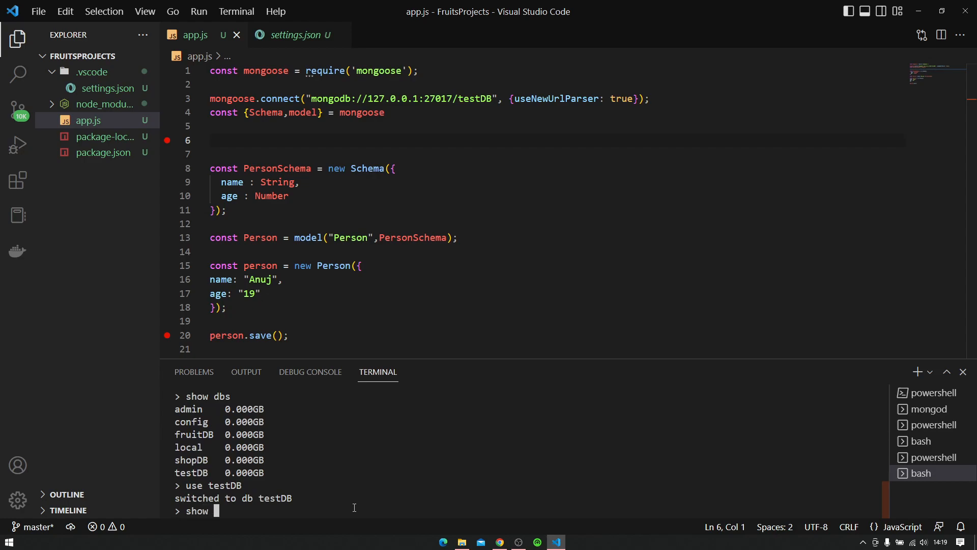
text(collection)
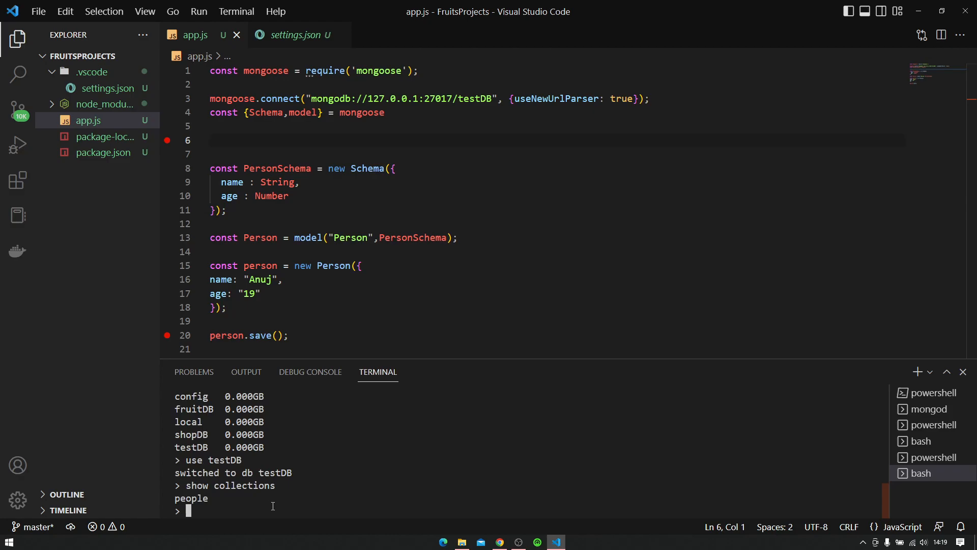
text(show collections)
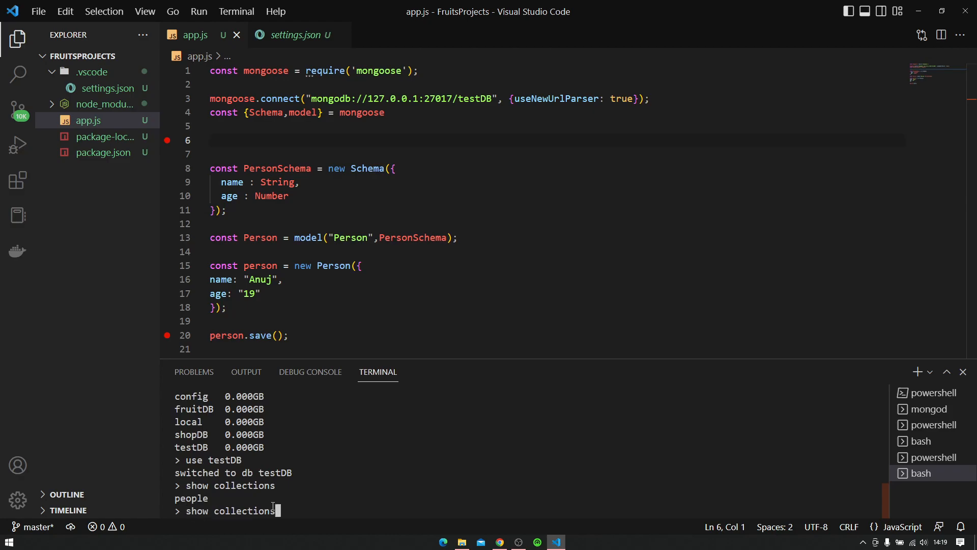
key(Backspace)
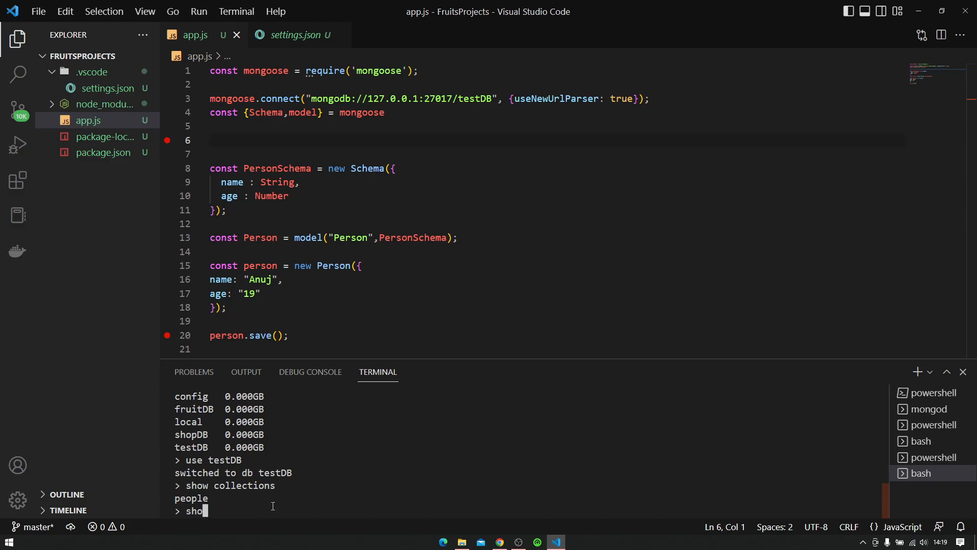
Run db.people.find(), which returns the saved Anuj, age 19 document matching the person fields in app.js.
text(db.people)
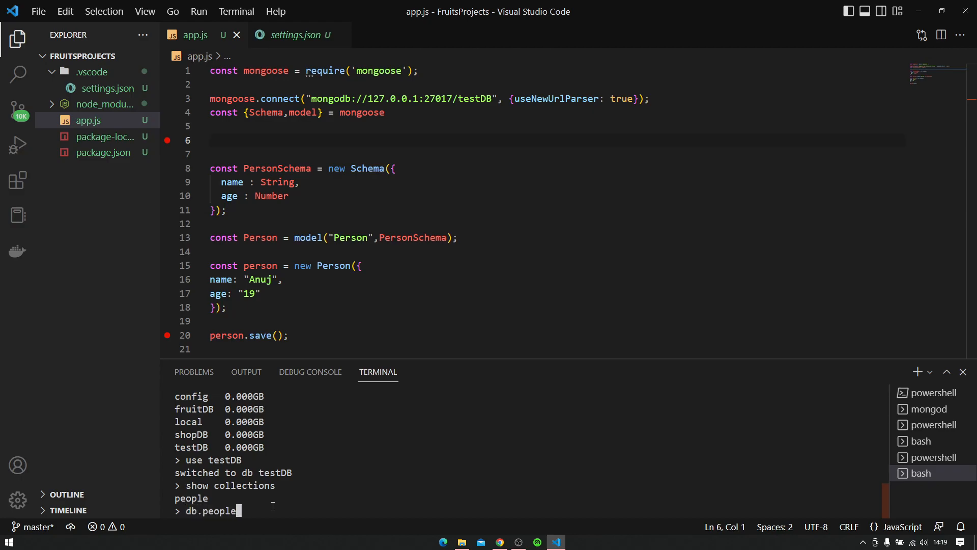
text(.find)
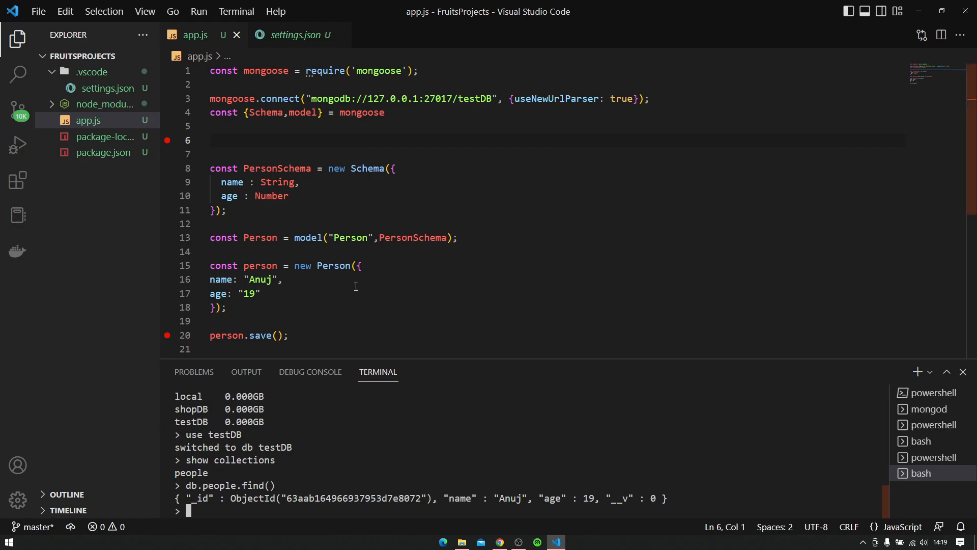
drag(209, 279, 260, 293)
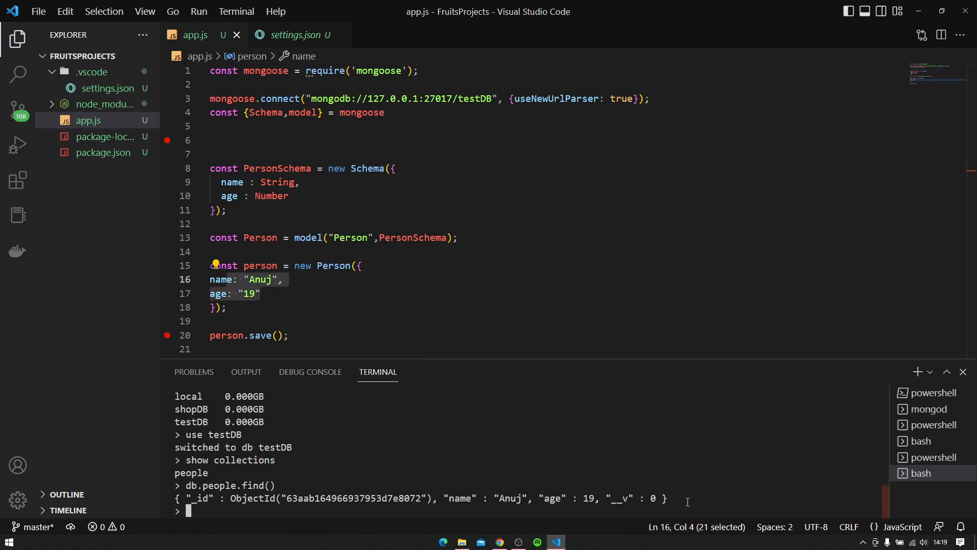